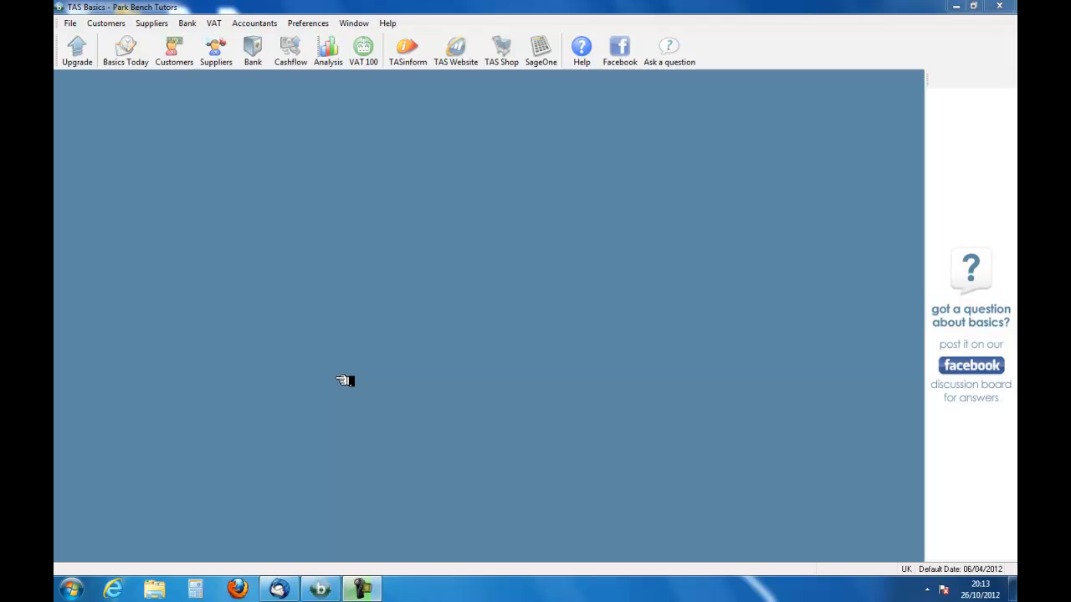
{"action": "mouse_move", "coordinate": [338, 381]}
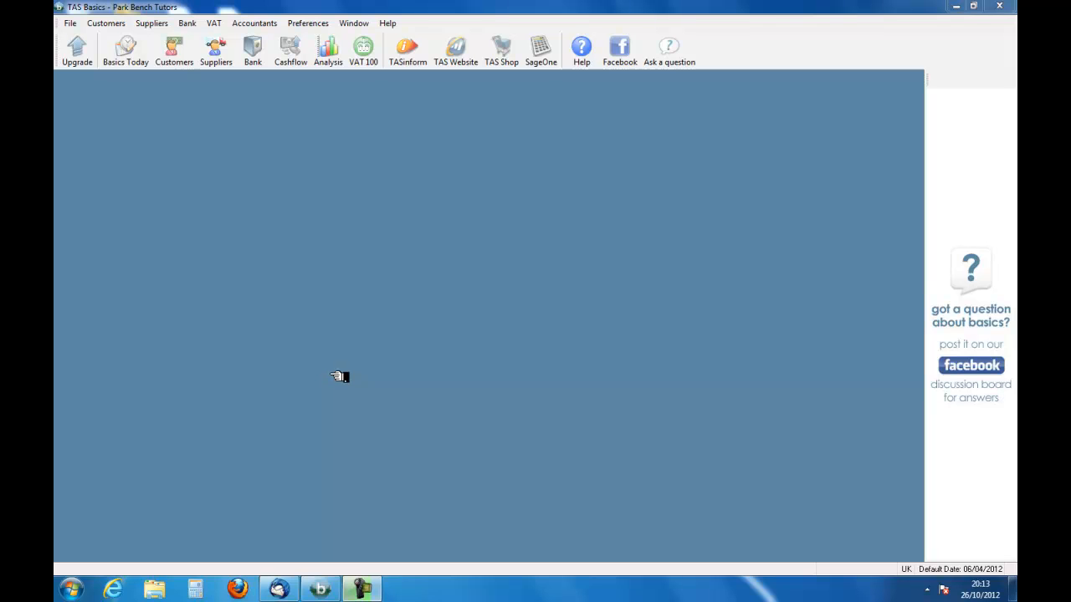
{"action": "mouse_move", "coordinate": [310, 355]}
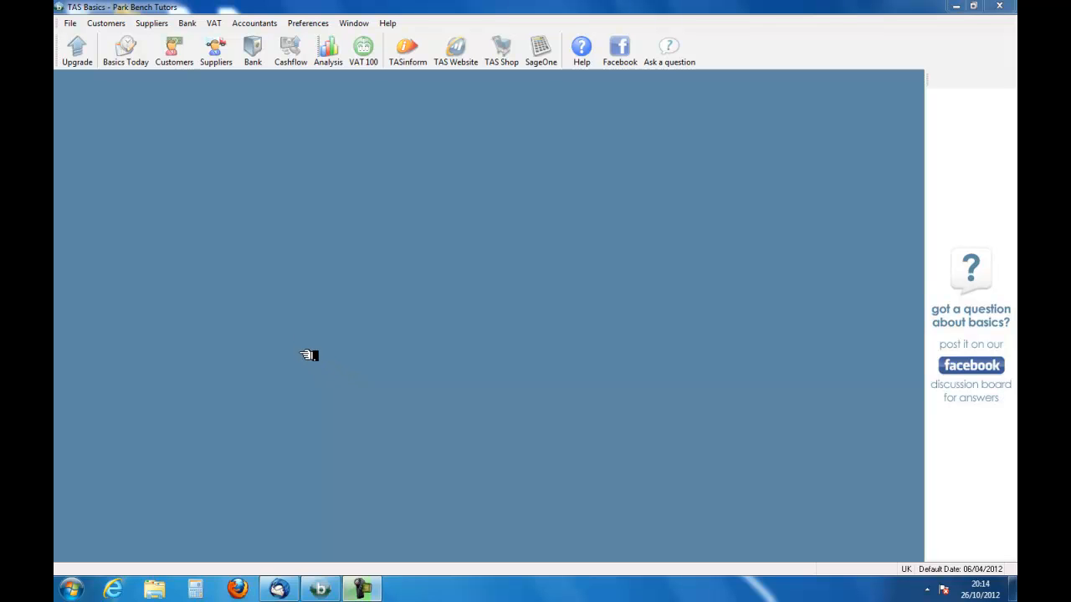
{"action": "mouse_move", "coordinate": [254, 160]}
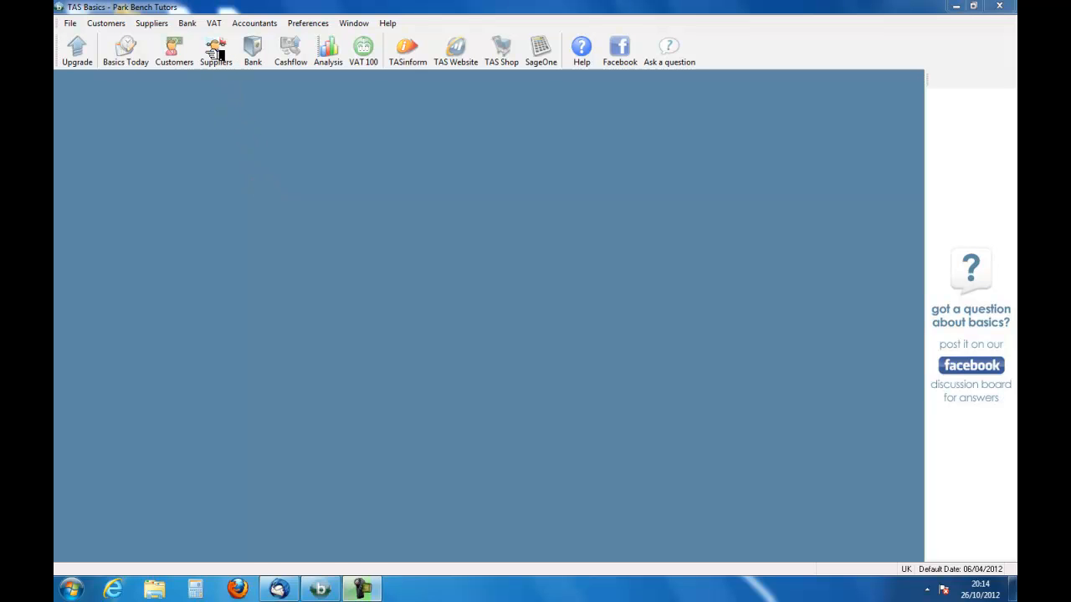
Bring up the Suppliers interactive flowchart from the toolbar
{"action": "left_click", "coordinate": [216, 50]}
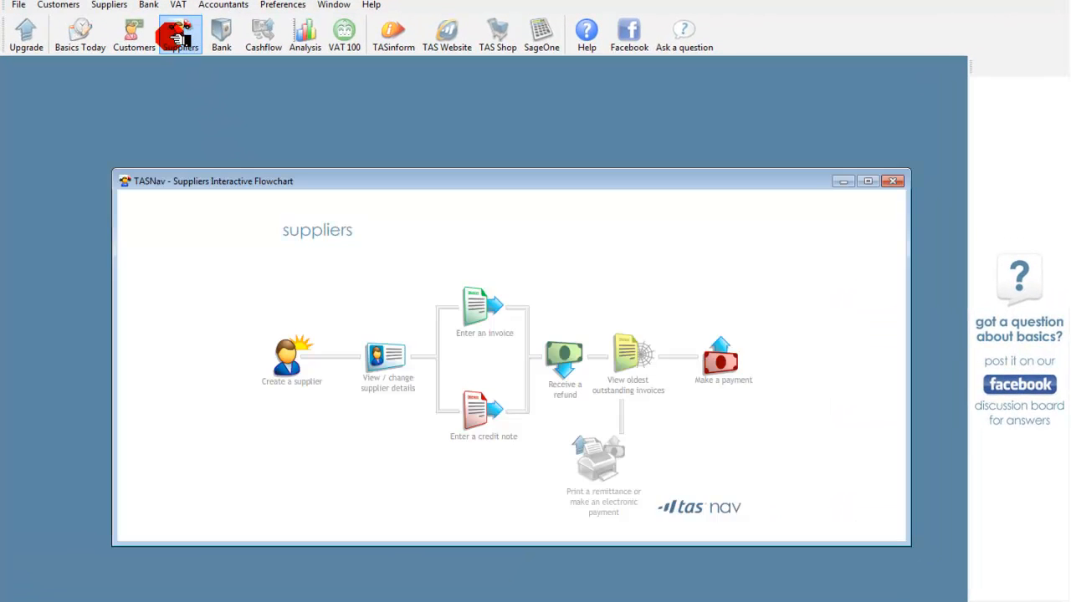
{"action": "mouse_move", "coordinate": [268, 283]}
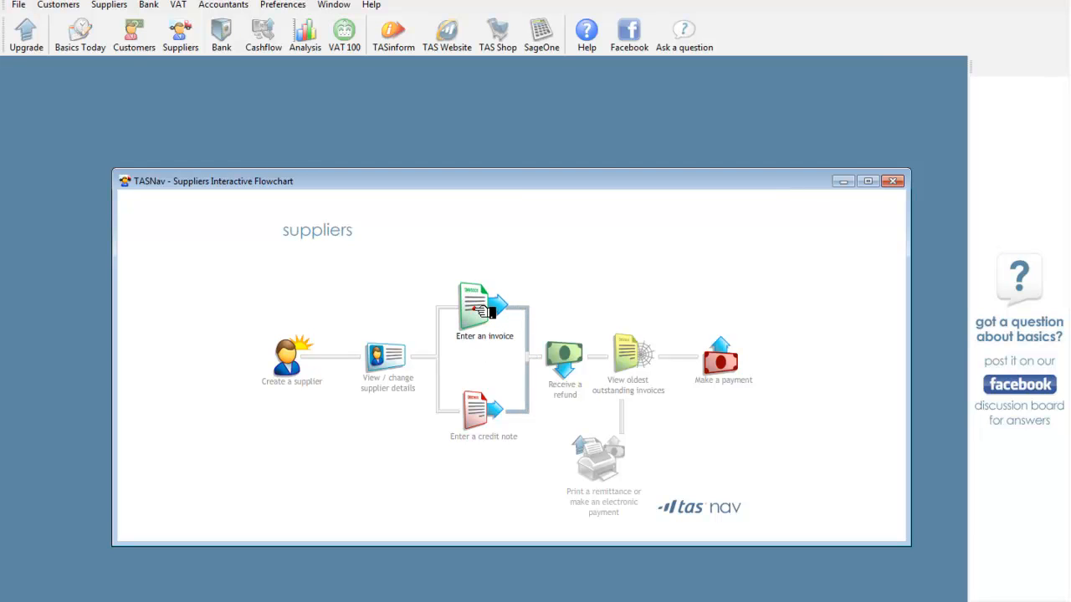
{"action": "left_click", "coordinate": [483, 305]}
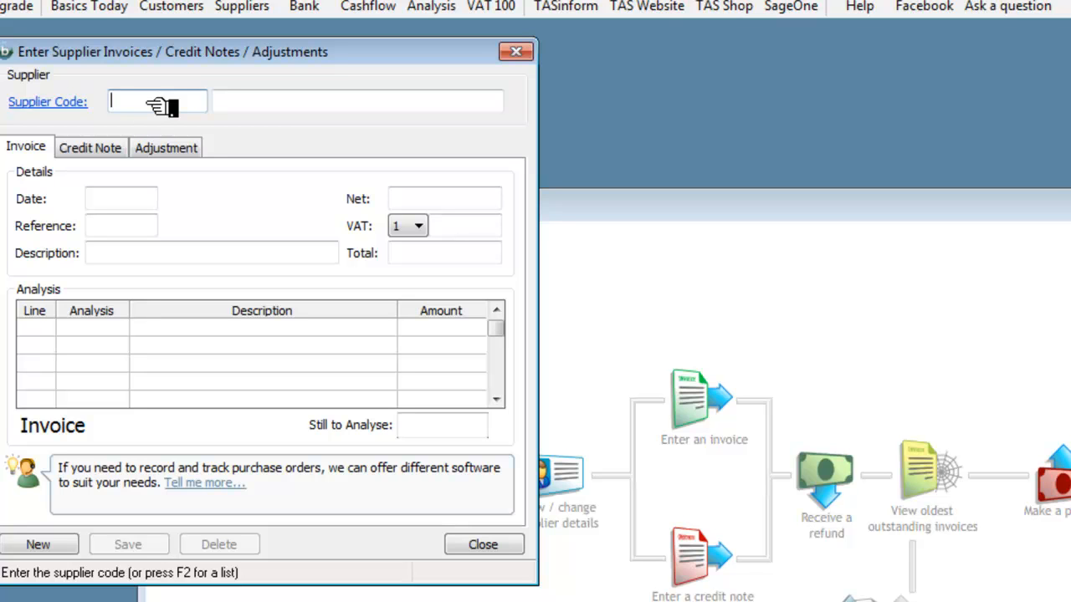
{"action": "mouse_move", "coordinate": [159, 114]}
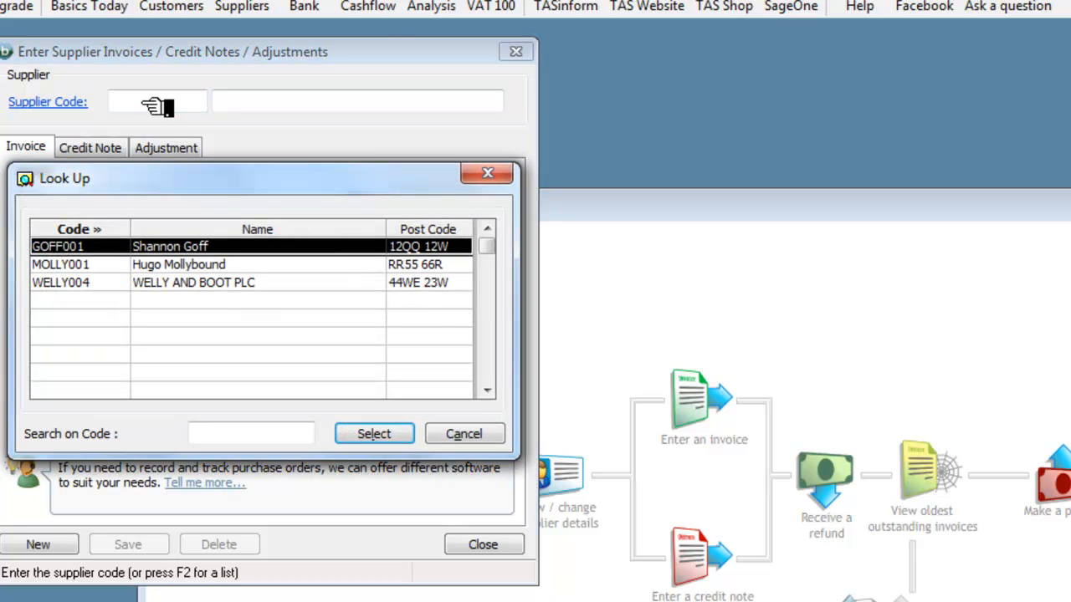
{"action": "mouse_move", "coordinate": [109, 254]}
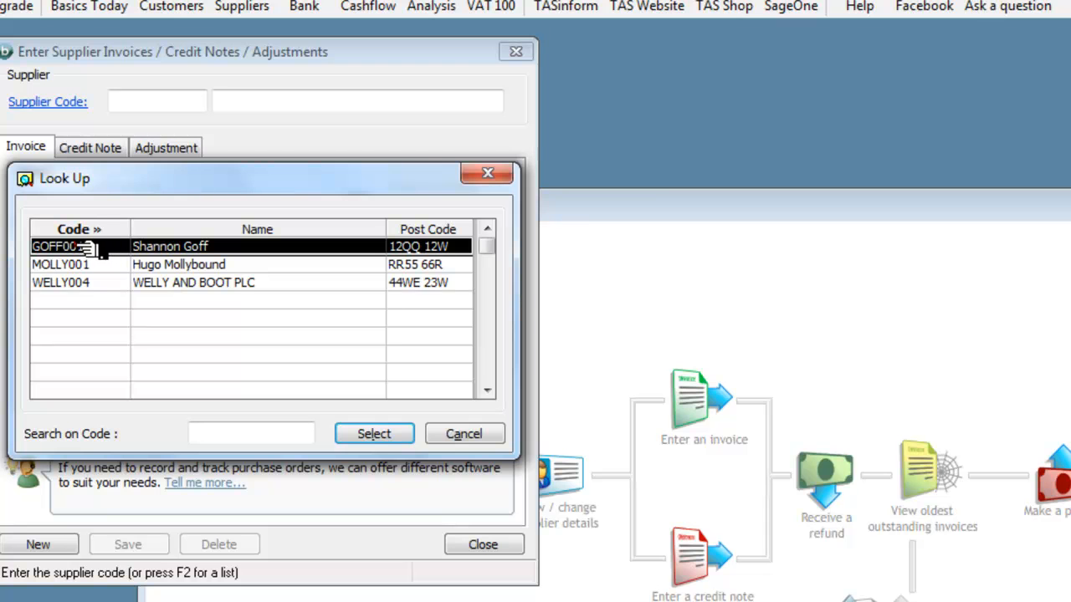
{"action": "left_click", "coordinate": [374, 433]}
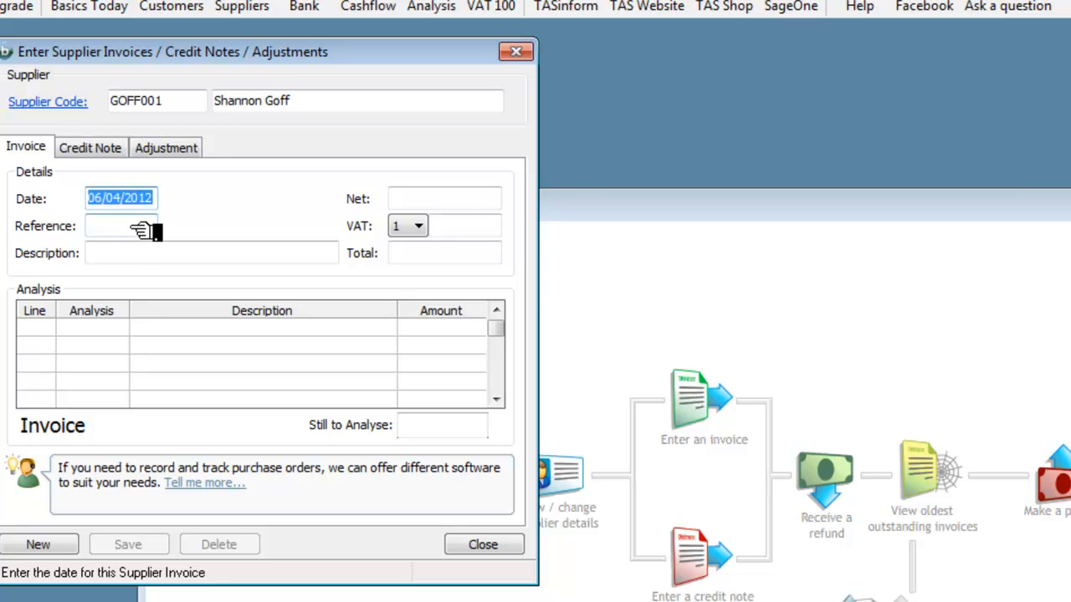
Enter reference 234SG, keep the default description and a net amount of 100
{"action": "left_click", "coordinate": [120, 225]}
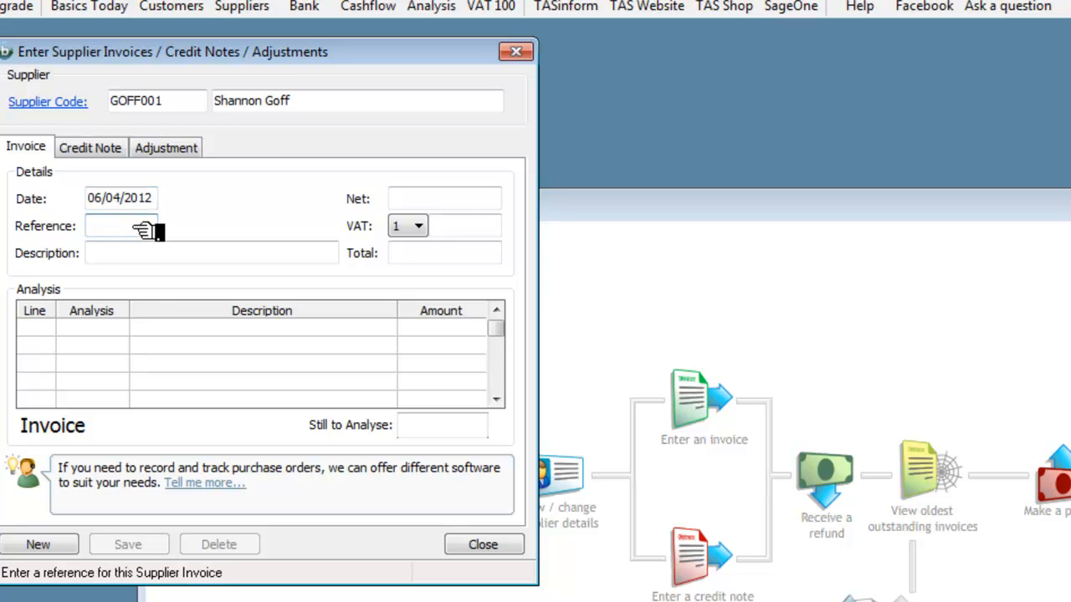
{"action": "type", "text": "234"}
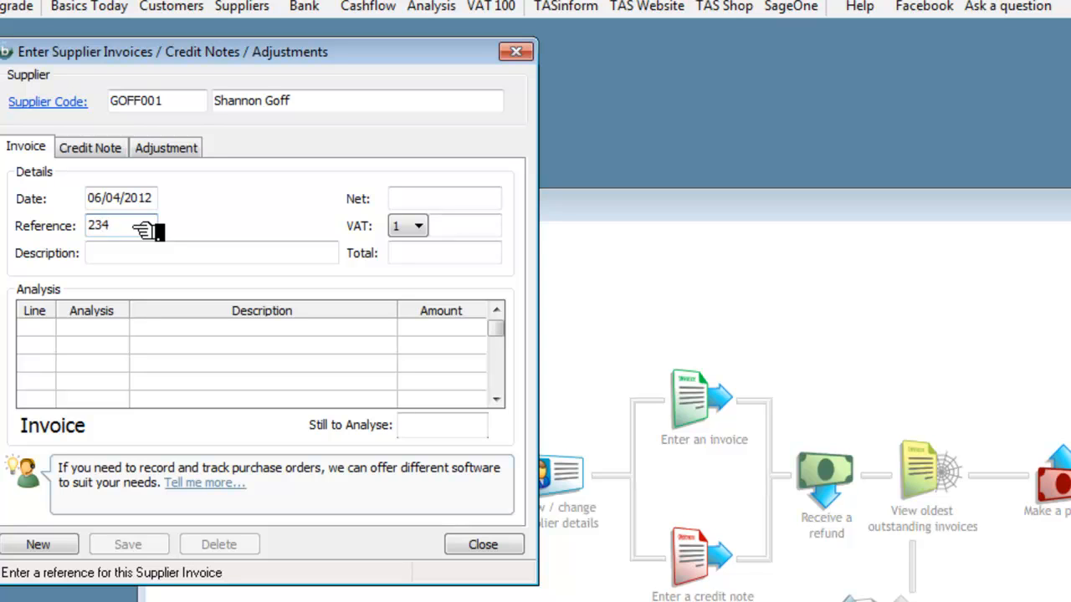
{"action": "type", "text": "SG"}
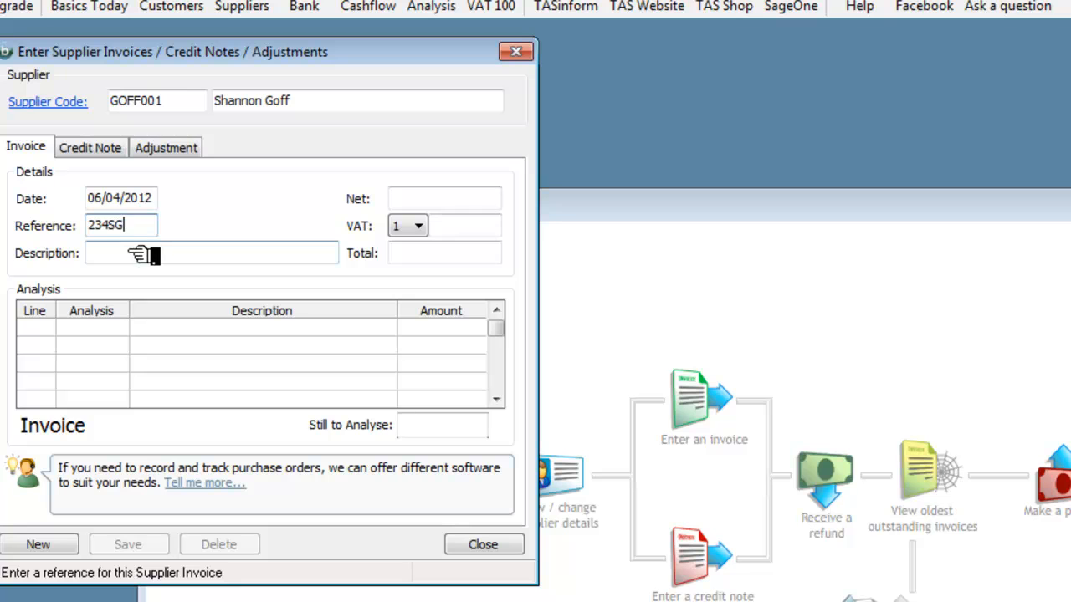
{"action": "left_click", "coordinate": [209, 252]}
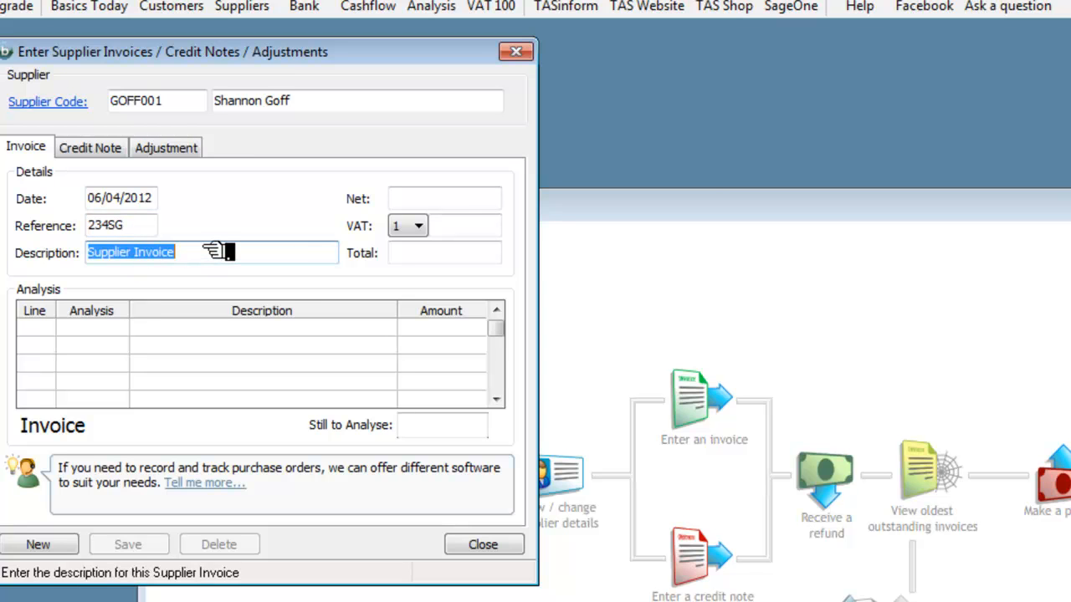
{"action": "mouse_move", "coordinate": [216, 271]}
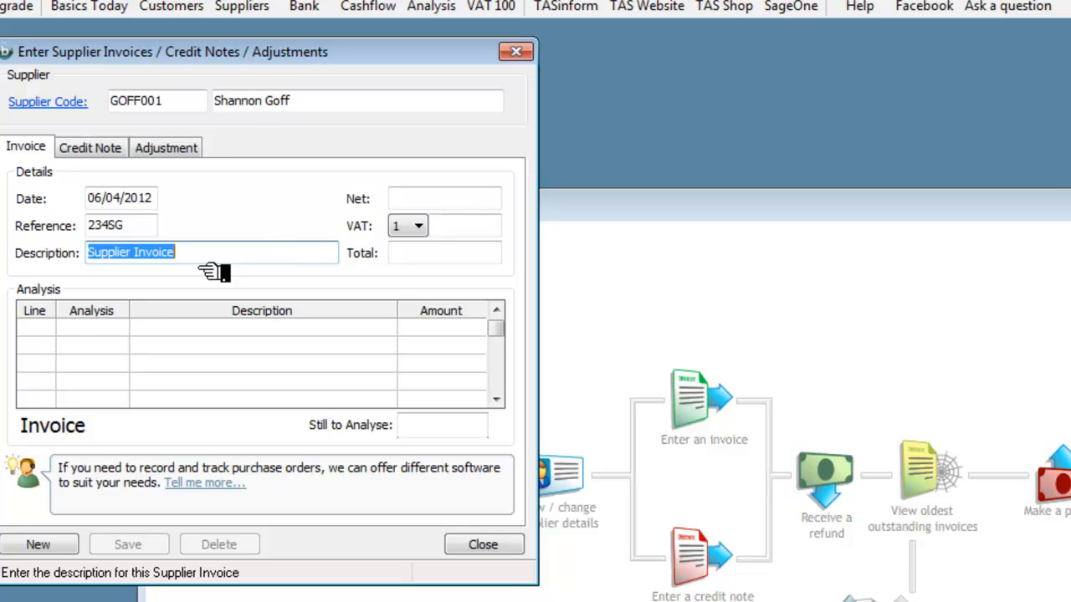
{"action": "mouse_move", "coordinate": [69, 333]}
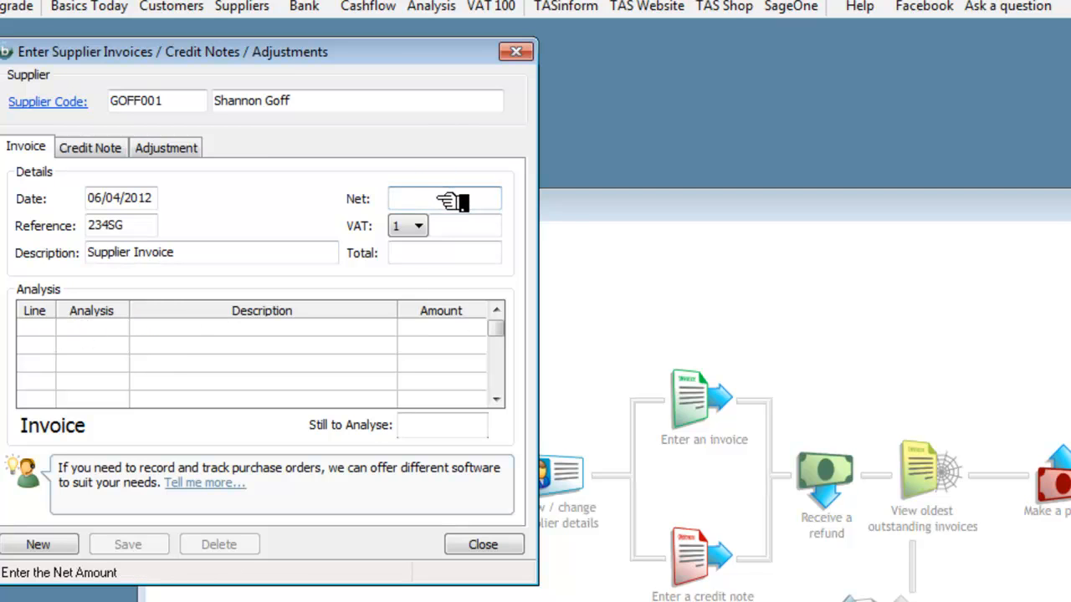
{"action": "type", "text": "100"}
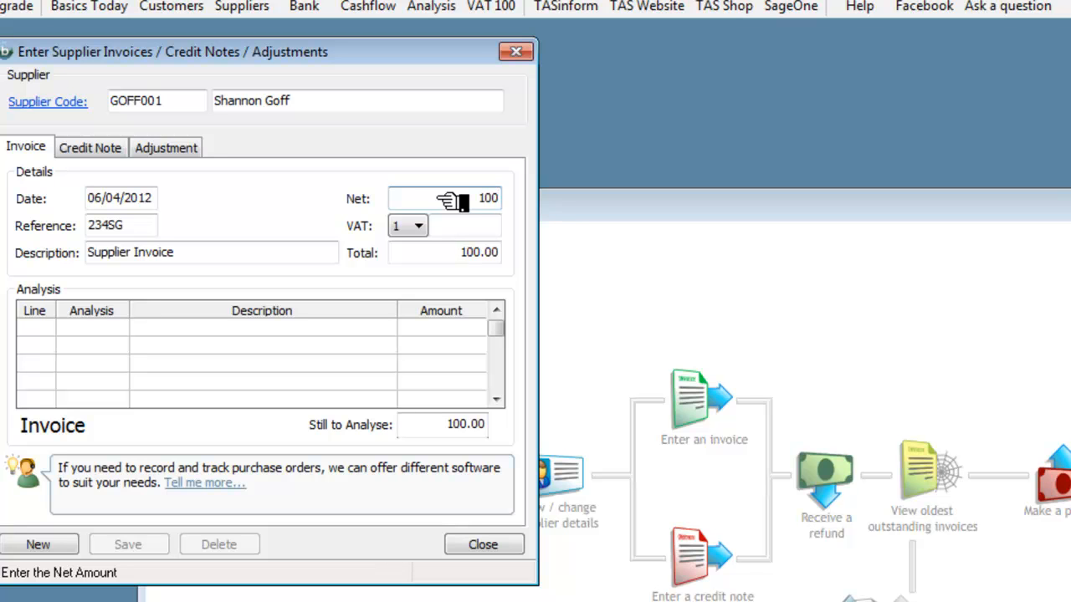
{"action": "mouse_move", "coordinate": [465, 243]}
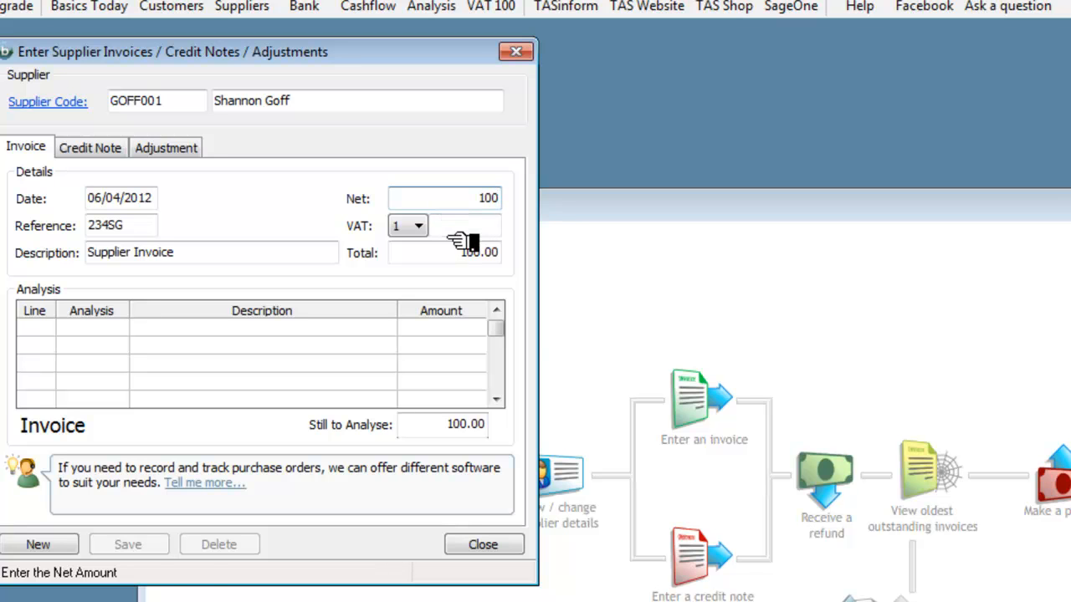
Apply 1 - VAT Standard Rate so VAT is 20.00 and the total 120.00
{"action": "left_click", "coordinate": [419, 226]}
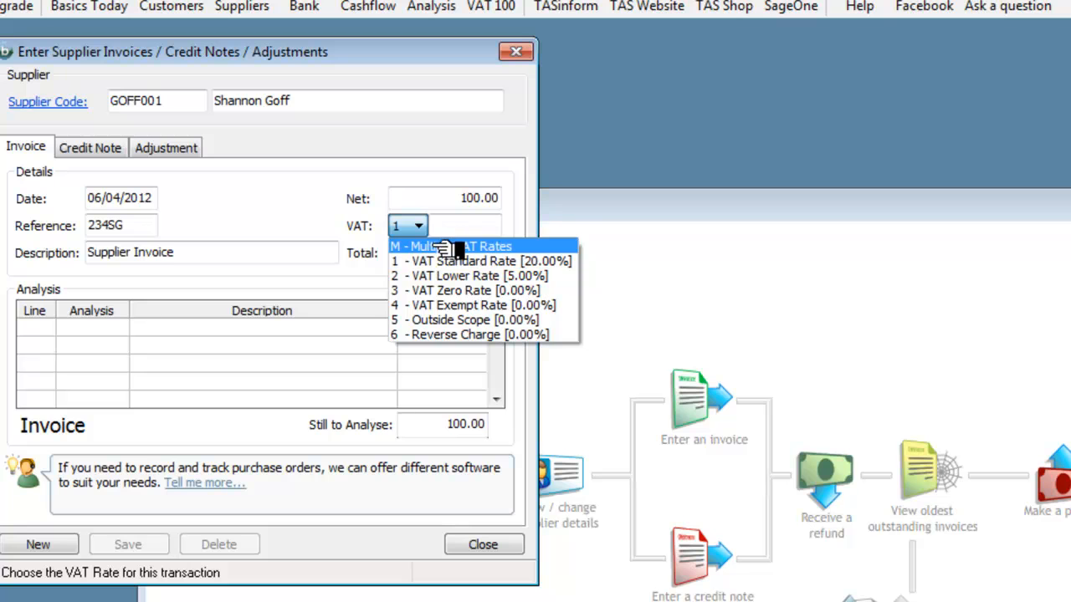
{"action": "left_click", "coordinate": [482, 261]}
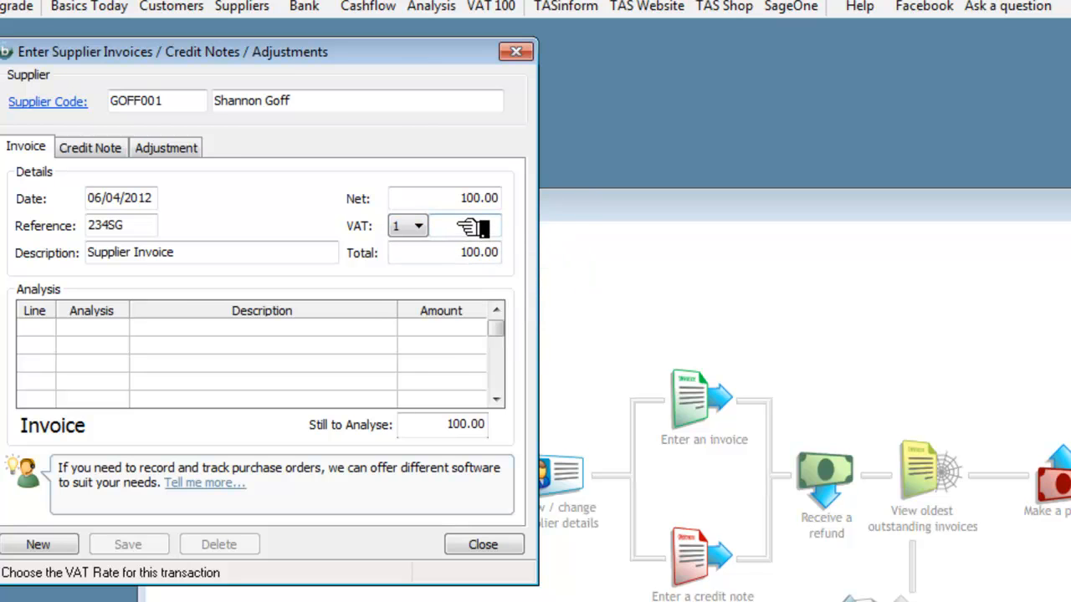
{"action": "left_click", "coordinate": [465, 225]}
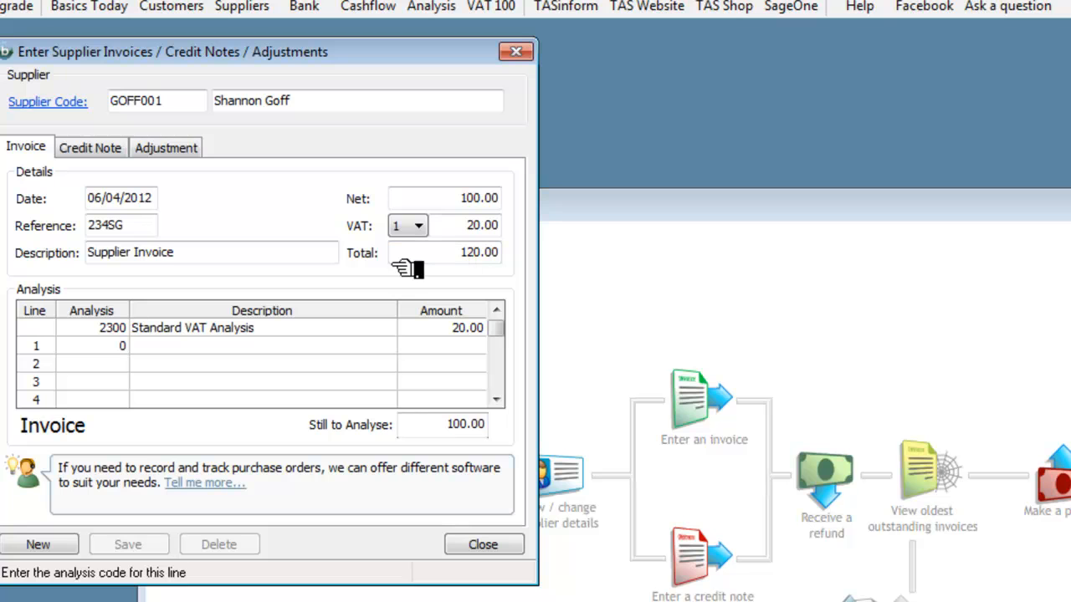
{"action": "mouse_move", "coordinate": [168, 343]}
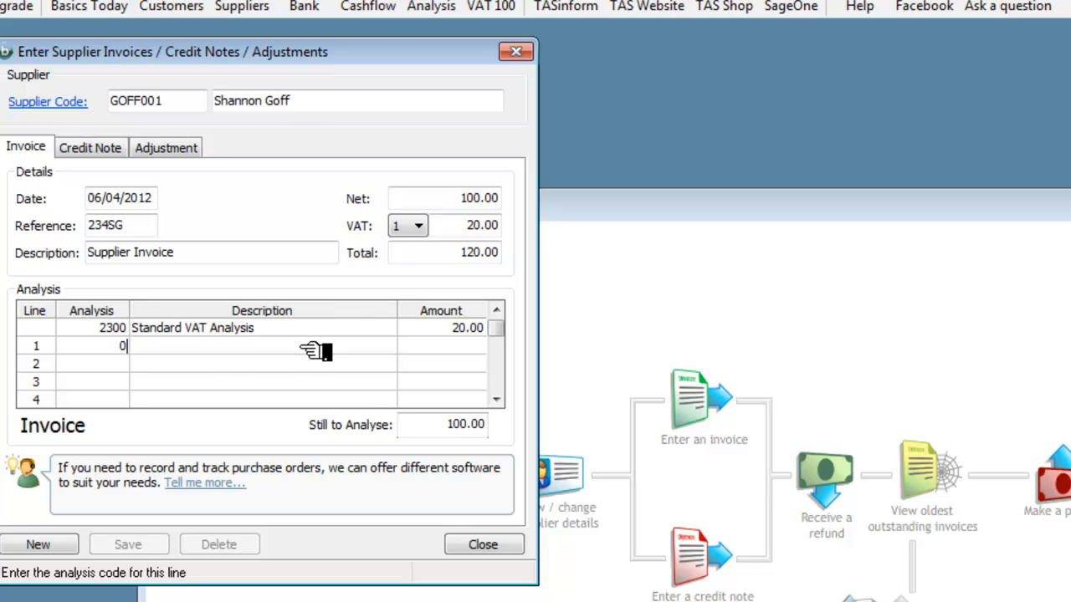
{"action": "mouse_move", "coordinate": [188, 352]}
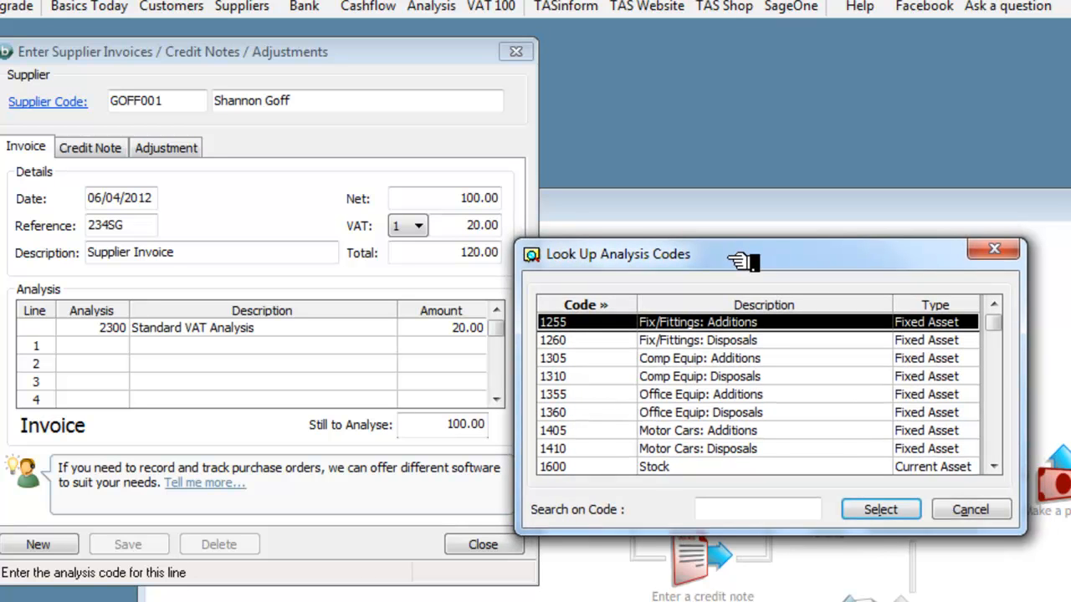
{"action": "mouse_move", "coordinate": [762, 295]}
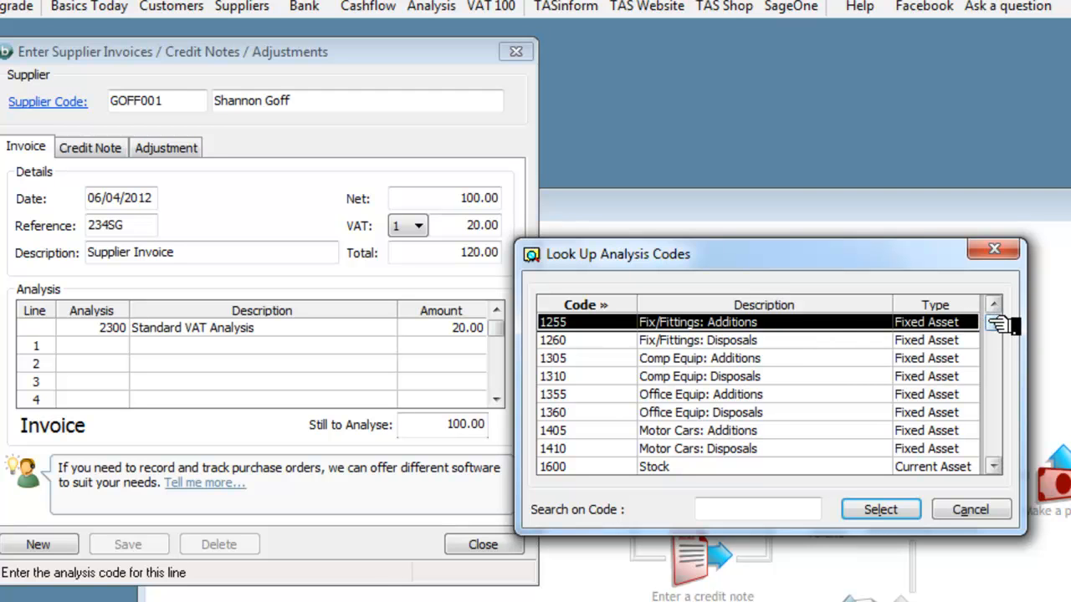
Select 4000 Stock from the Look Up Analysis Codes list for the analysis line
{"action": "scroll", "scroll_direction": "down", "scroll_amount": 3}
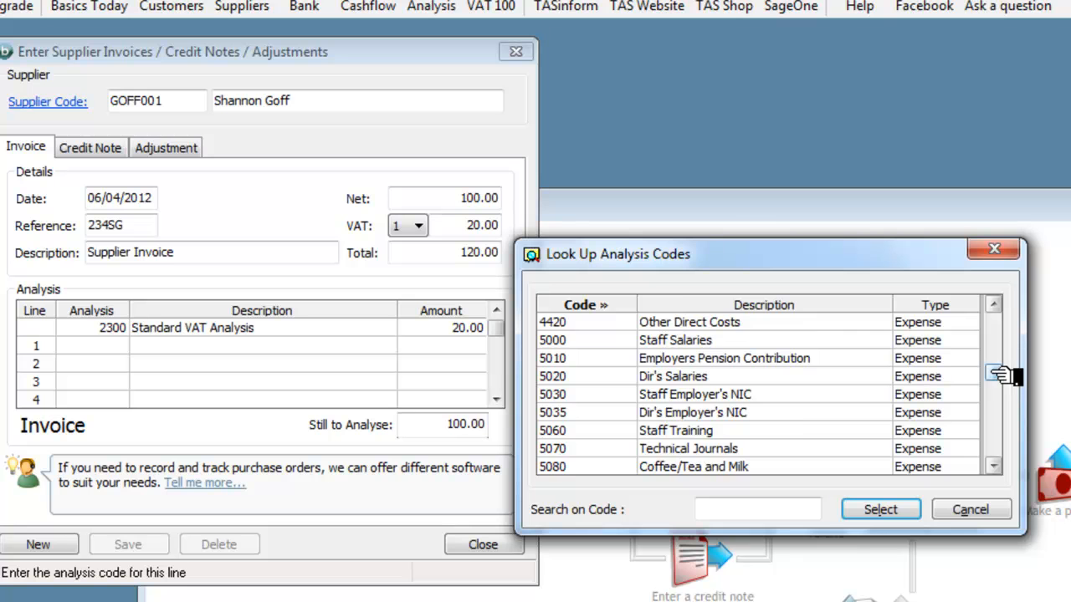
{"action": "scroll", "scroll_direction": "down", "scroll_amount": 3}
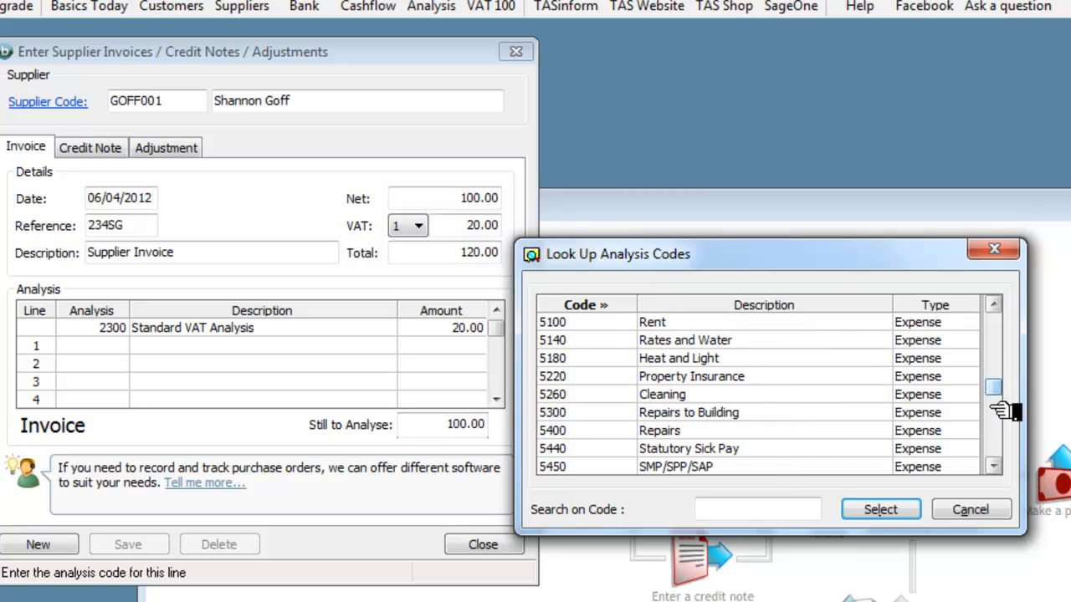
{"action": "scroll", "scroll_direction": "up", "scroll_amount": 3}
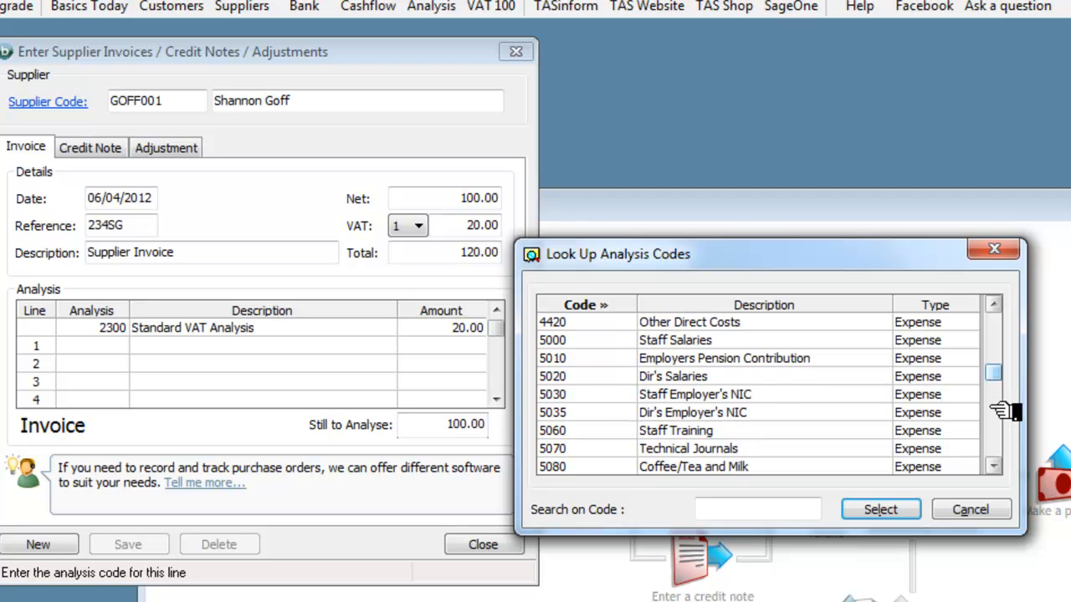
{"action": "scroll", "scroll_direction": "up", "scroll_amount": 3}
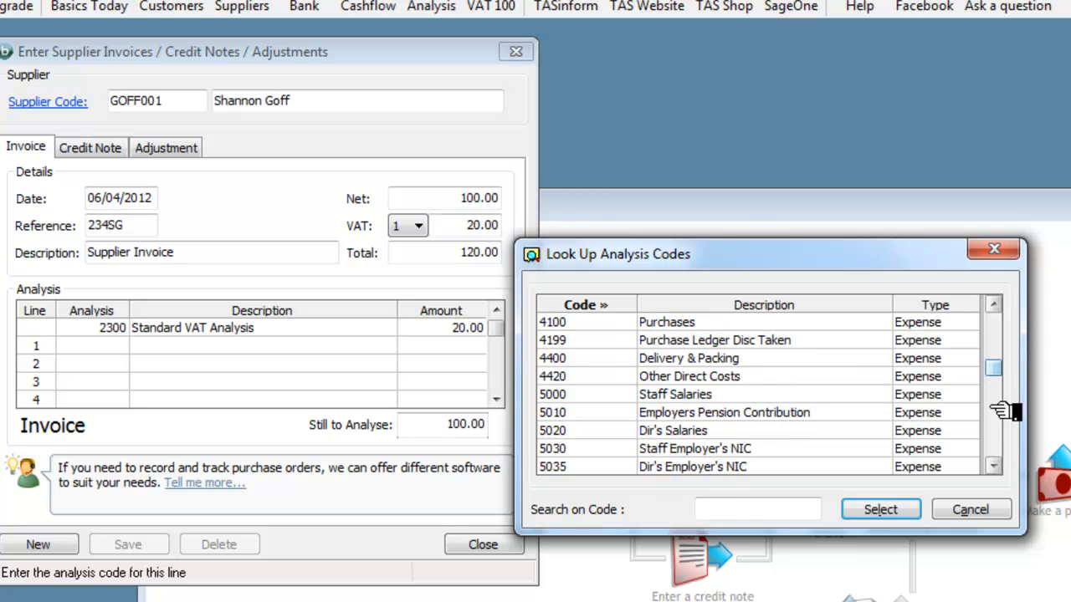
{"action": "scroll", "scroll_direction": "up", "scroll_amount": 3}
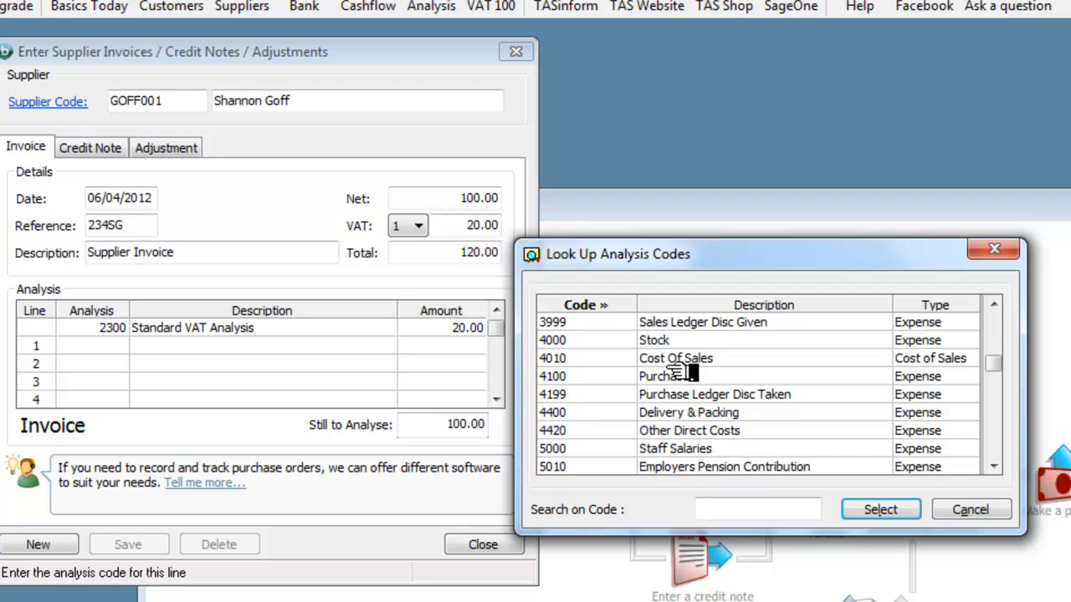
{"action": "mouse_move", "coordinate": [677, 343]}
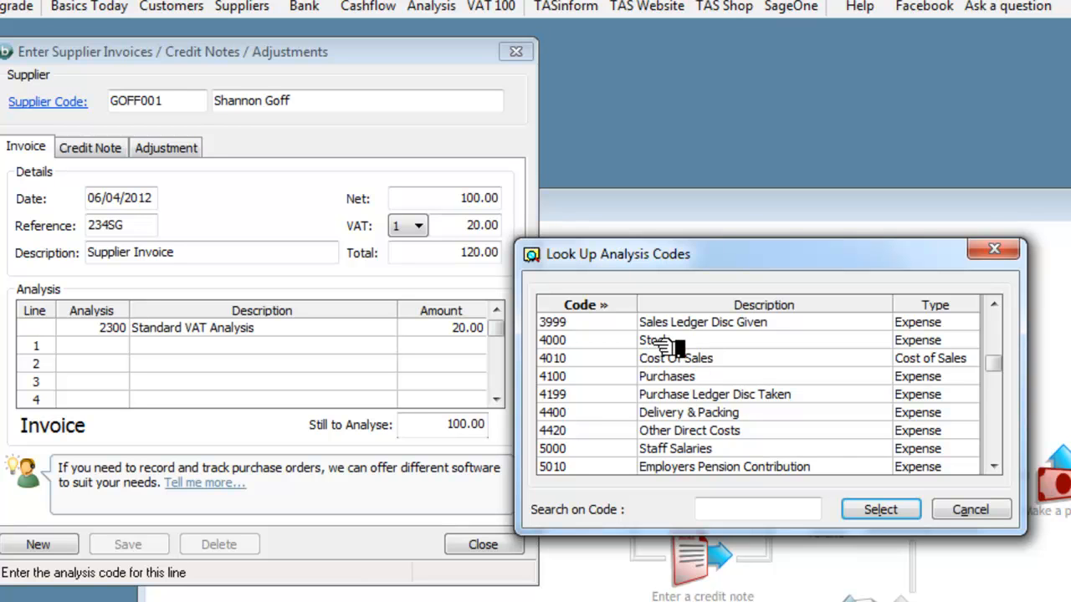
{"action": "left_click", "coordinate": [669, 340]}
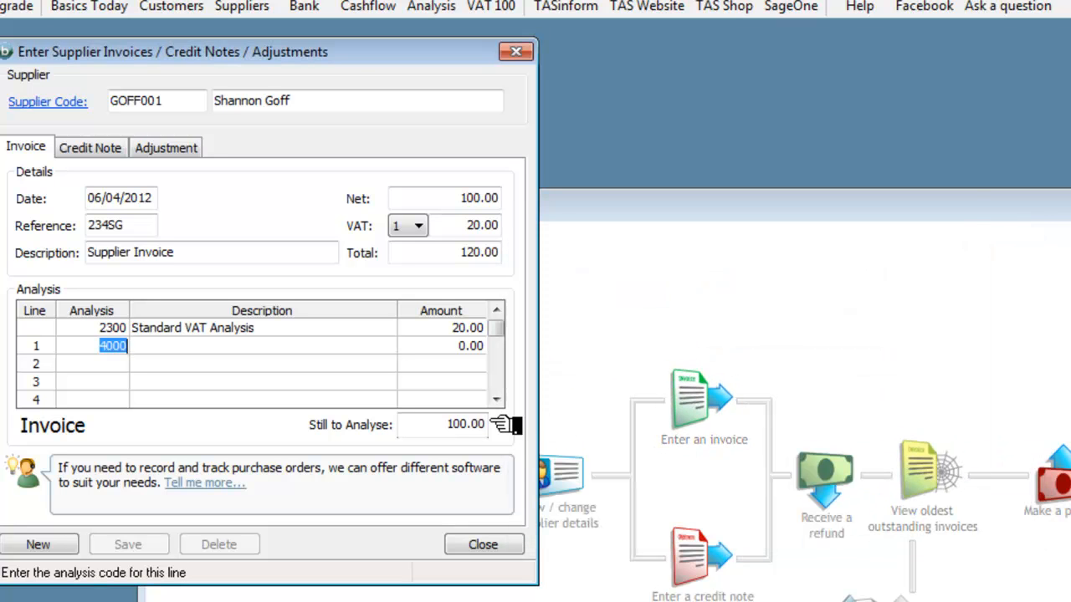
Accept the Stock line carrying the remaining 100.00, leaving nothing to analyse
{"action": "key", "text": "Return"}
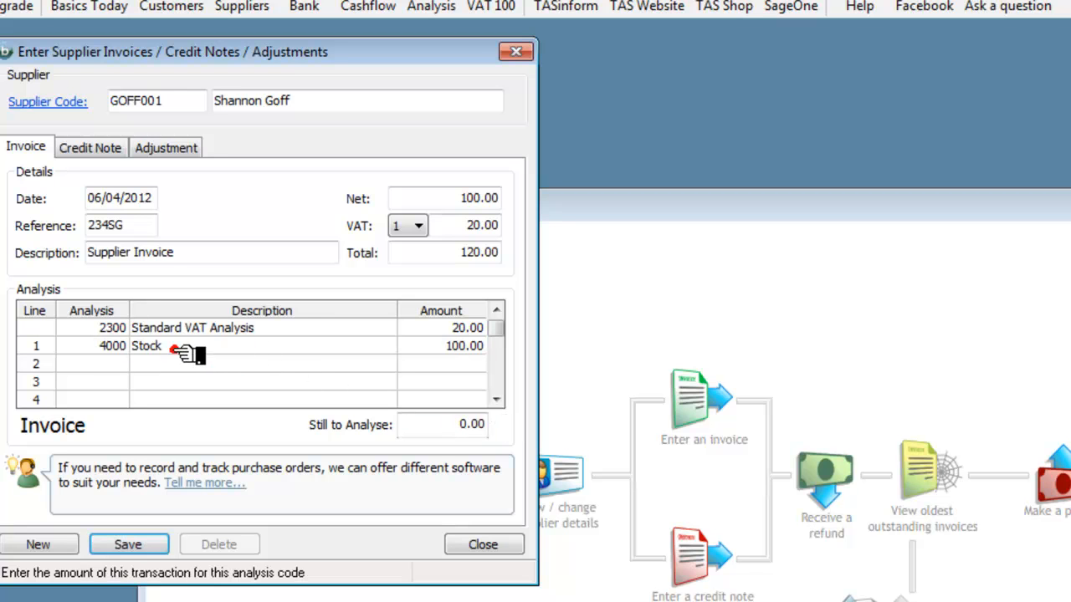
{"action": "mouse_move", "coordinate": [288, 388]}
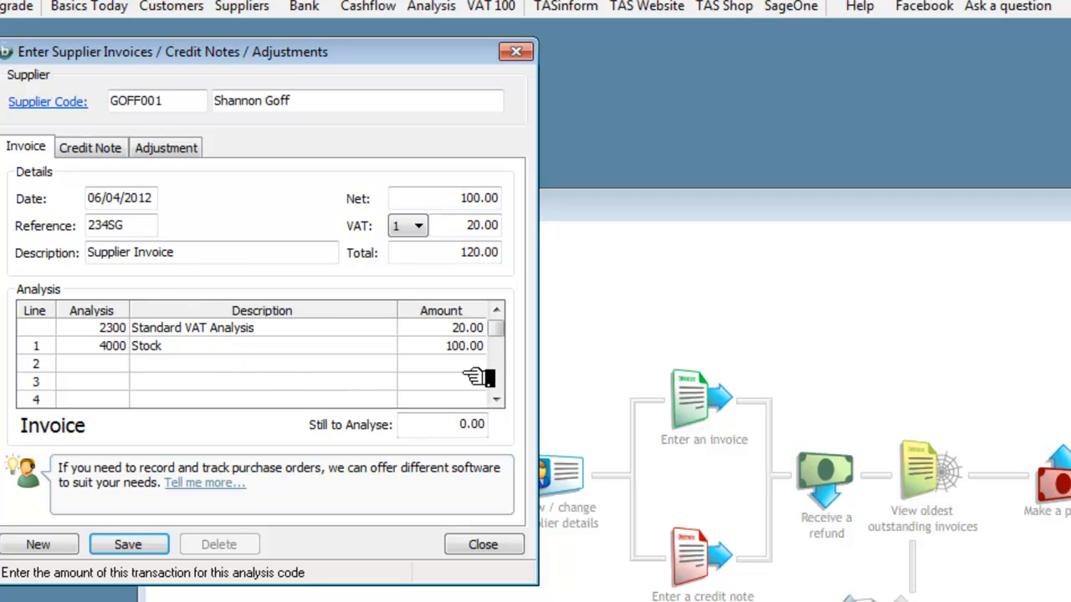
{"action": "mouse_move", "coordinate": [441, 487]}
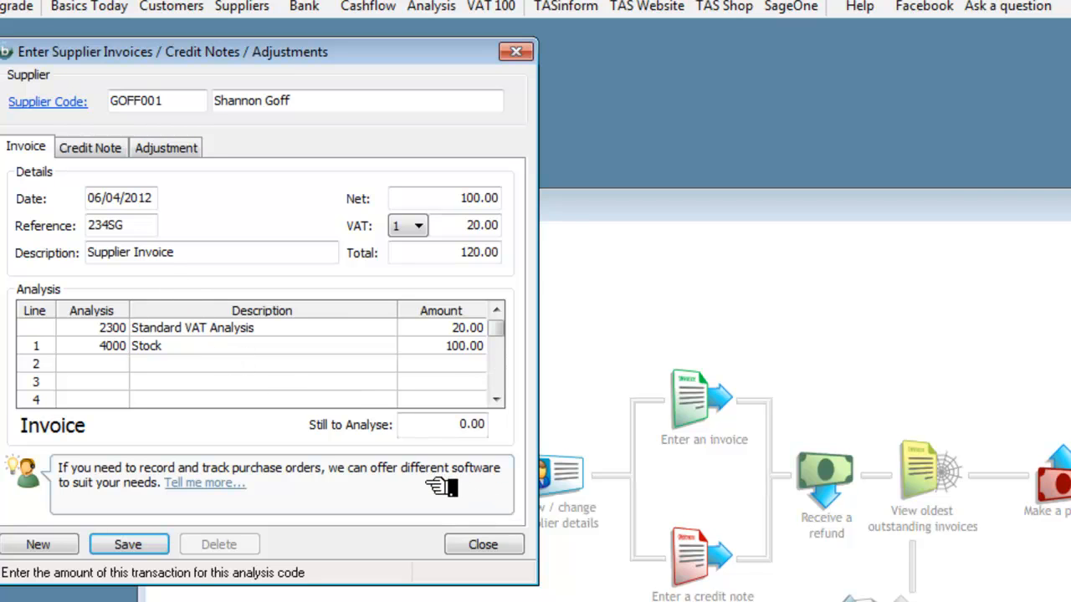
{"action": "mouse_move", "coordinate": [271, 415]}
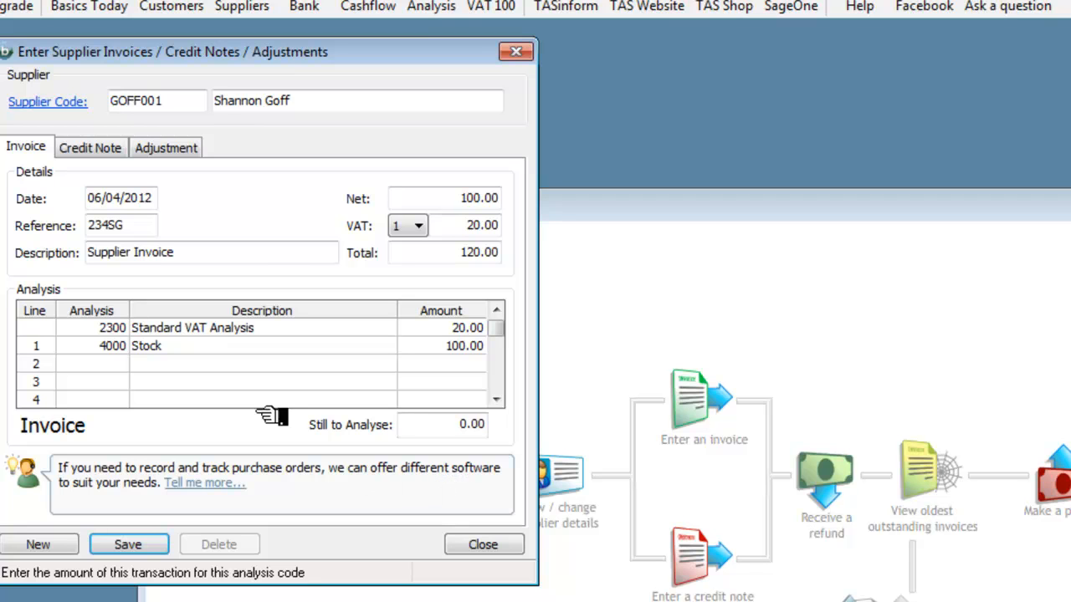
{"action": "mouse_move", "coordinate": [134, 232]}
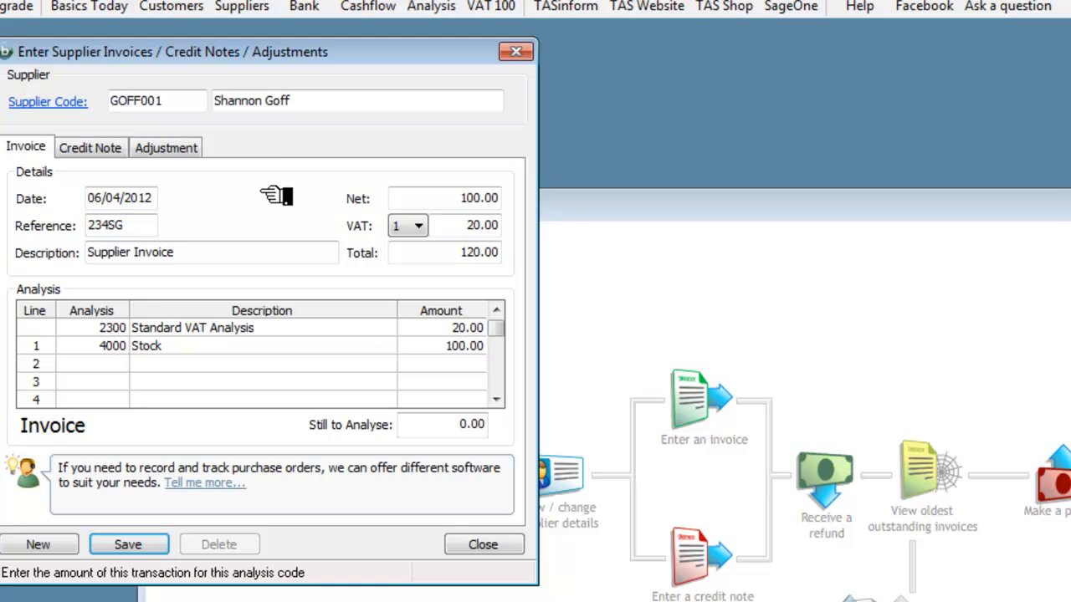
{"action": "mouse_move", "coordinate": [287, 492]}
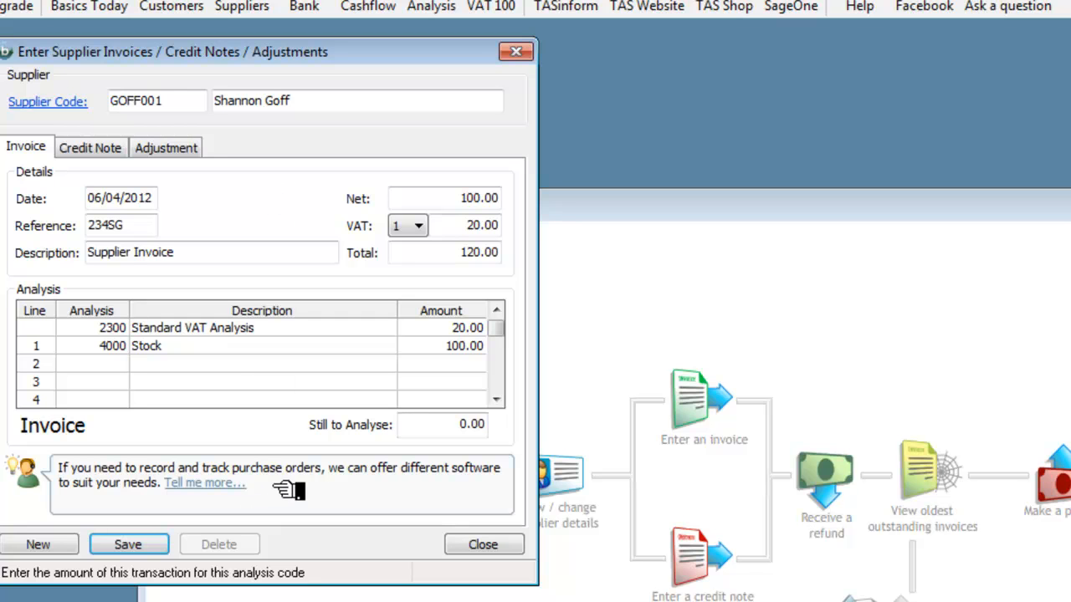
{"action": "mouse_move", "coordinate": [495, 385]}
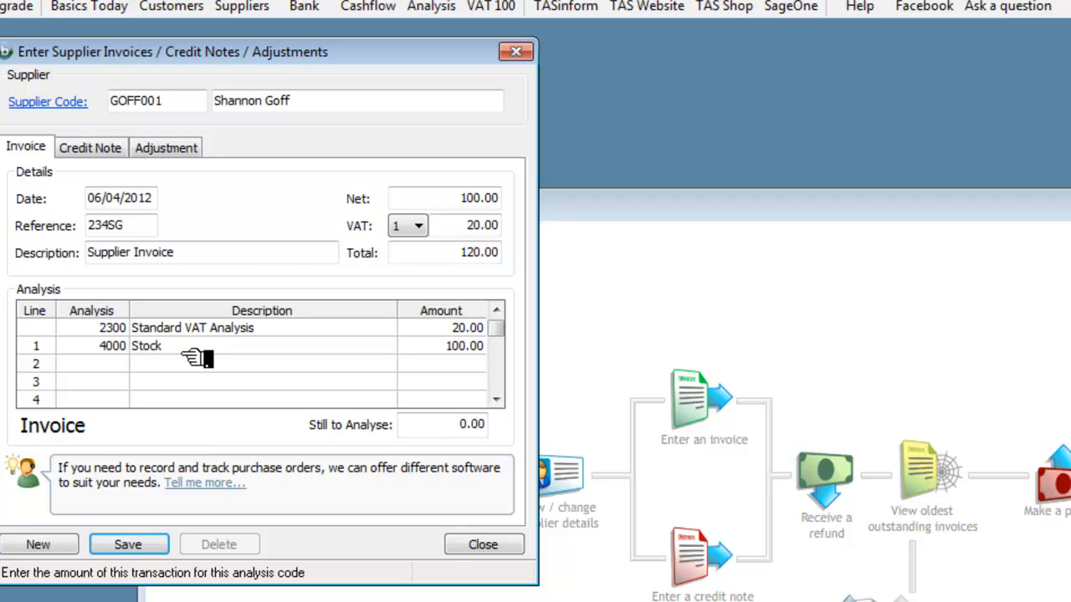
{"action": "mouse_move", "coordinate": [214, 284]}
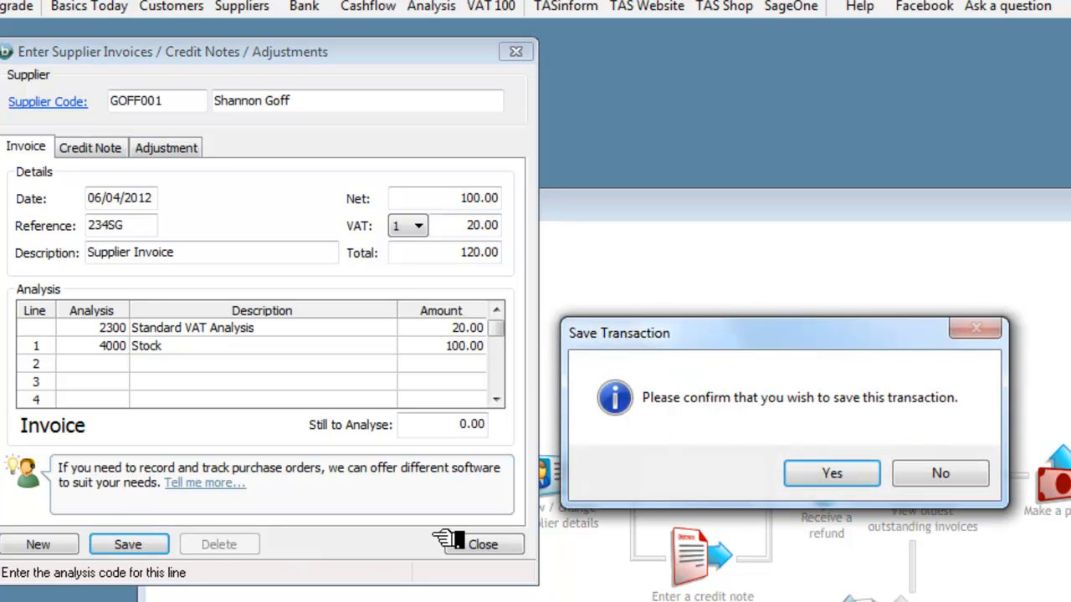
{"action": "mouse_move", "coordinate": [832, 472]}
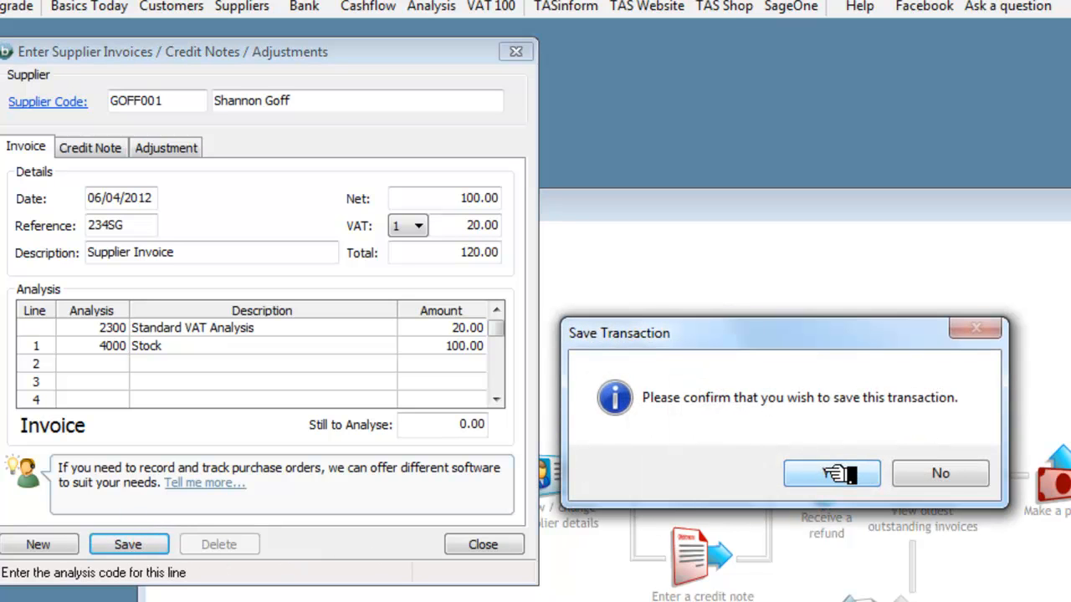
Confirm the Save Transaction prompt so the invoice posts as transaction 100001
{"action": "left_click", "coordinate": [831, 472]}
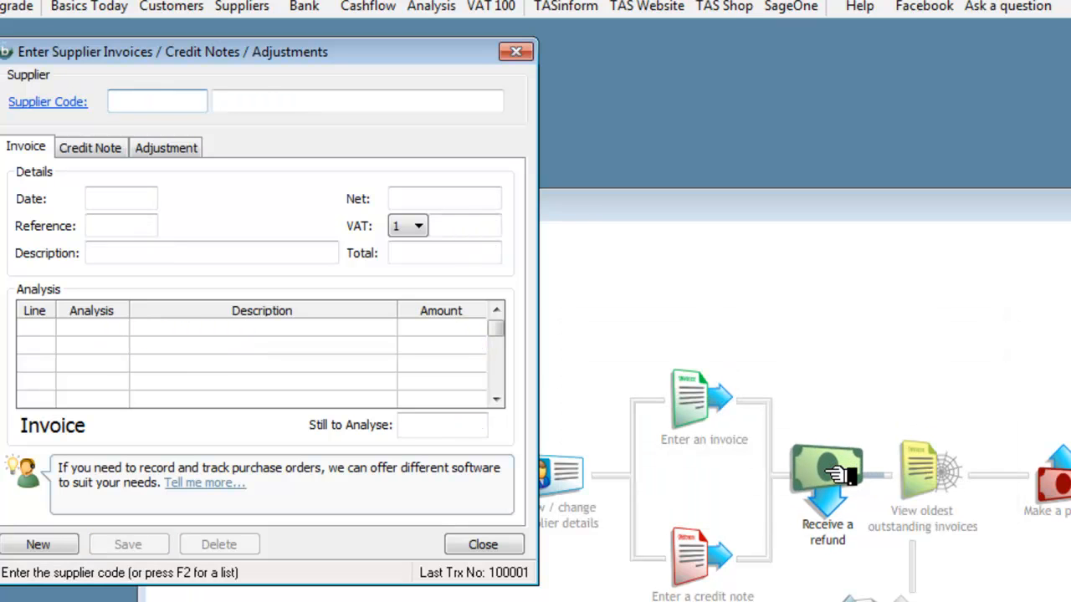